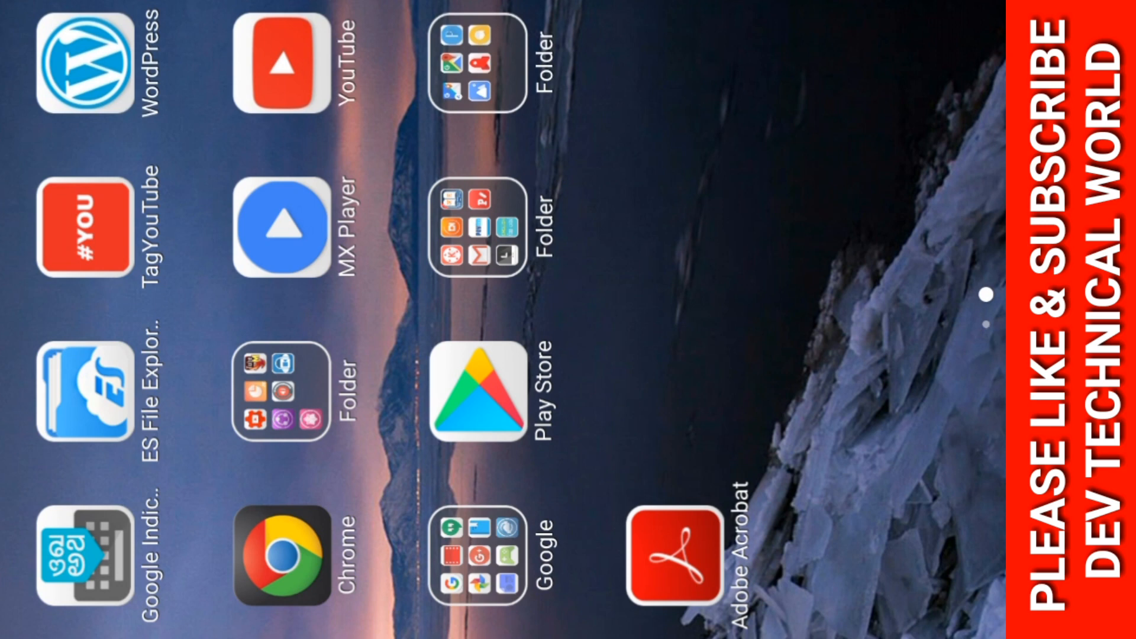
# Launch Adobe Acrobat Reader from the home screen to reach the Adobe ID sign-up form.
pyautogui.click(672, 554)
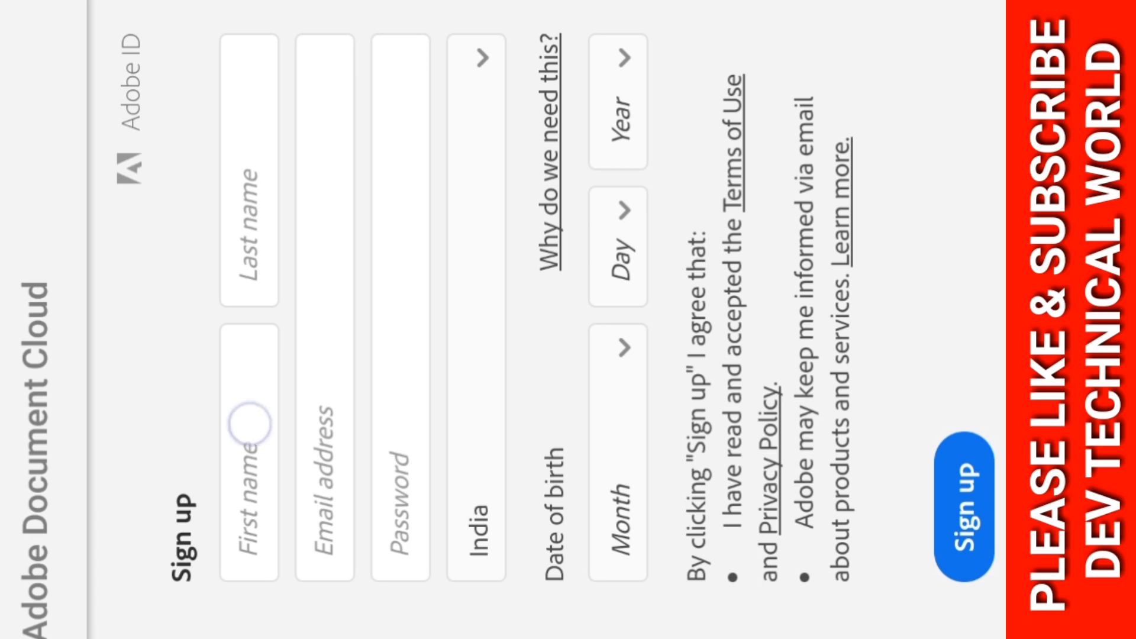
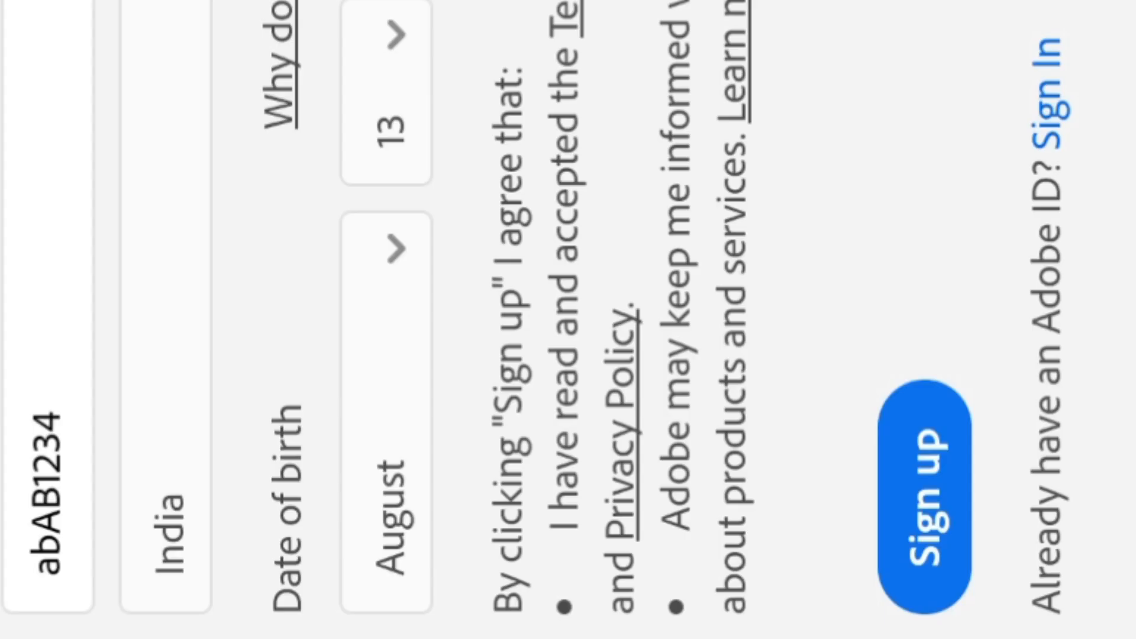
# Submit the completed sign-up form with the Sign up button.
pyautogui.click(923, 507)
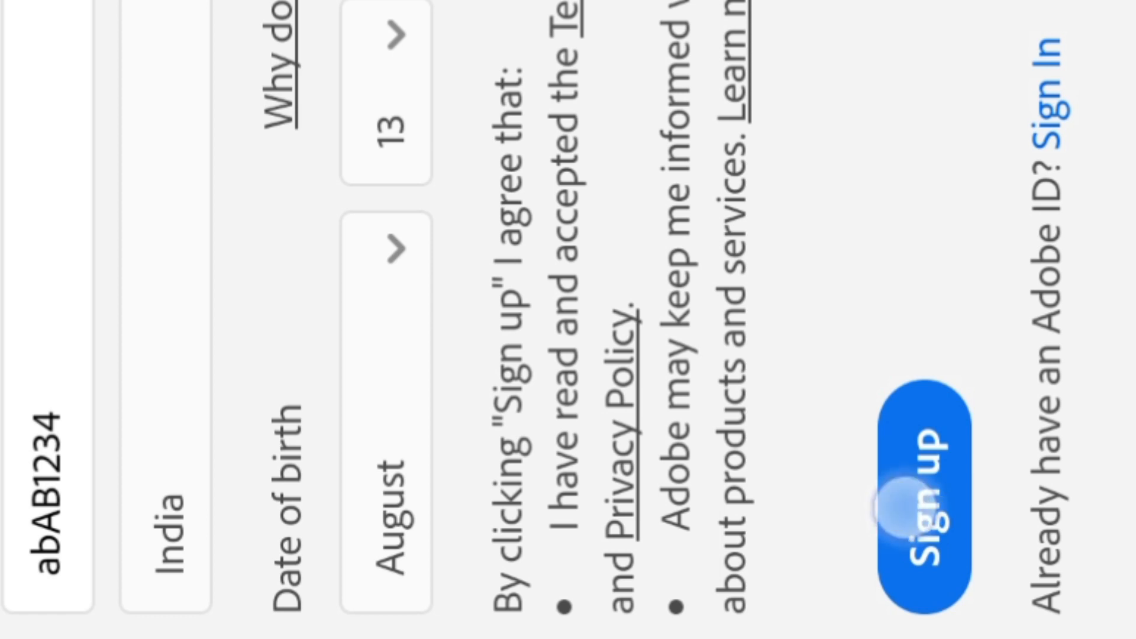